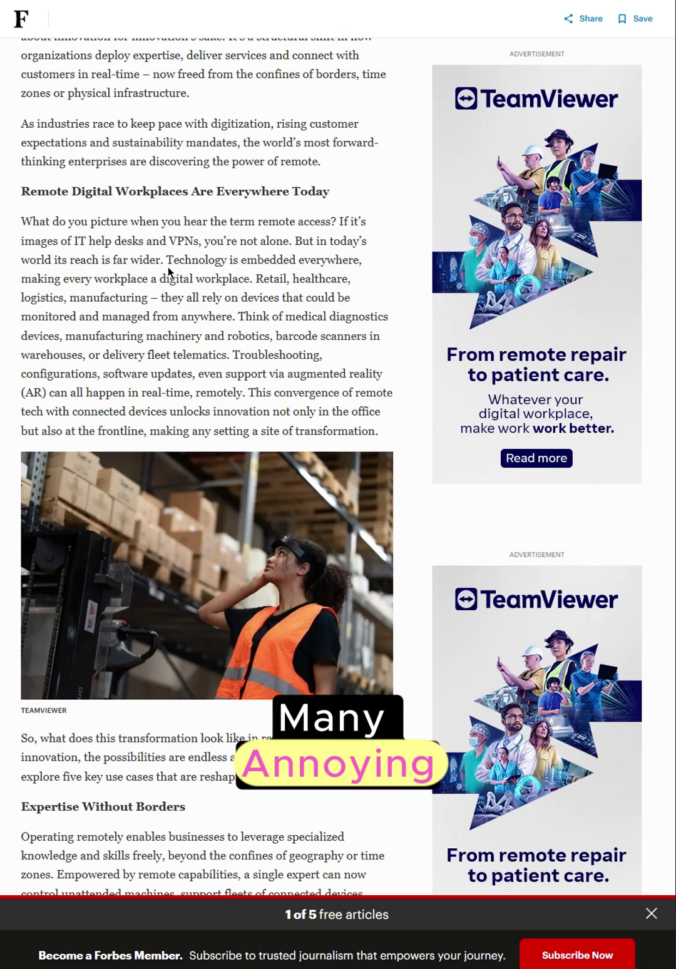
- Review the pihole app's Edit settings and confirm them with Update
scroll("down", 3)
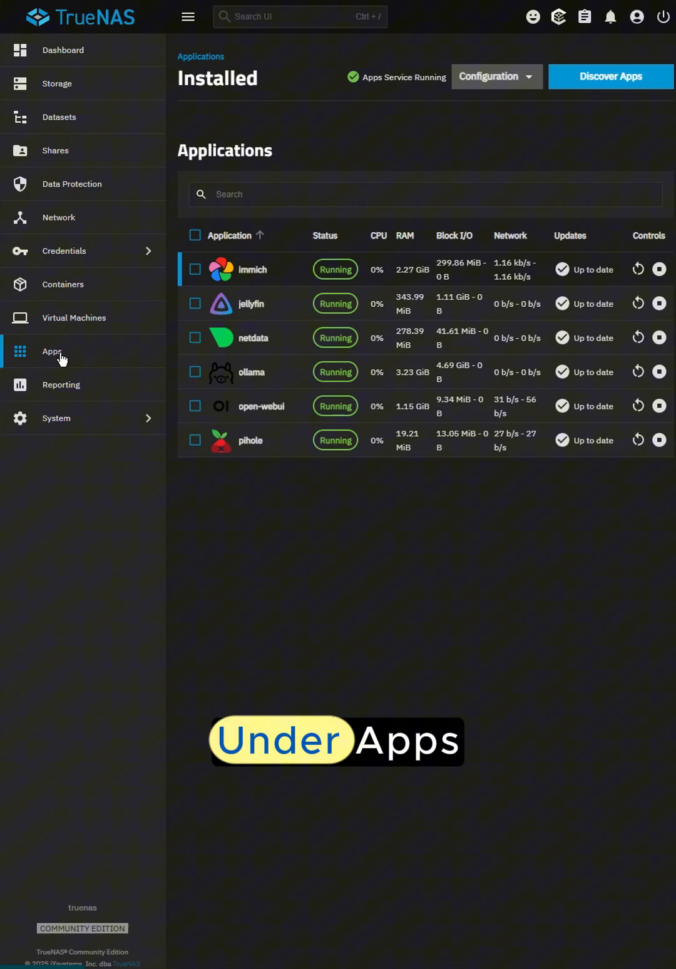
left_click(609, 76)
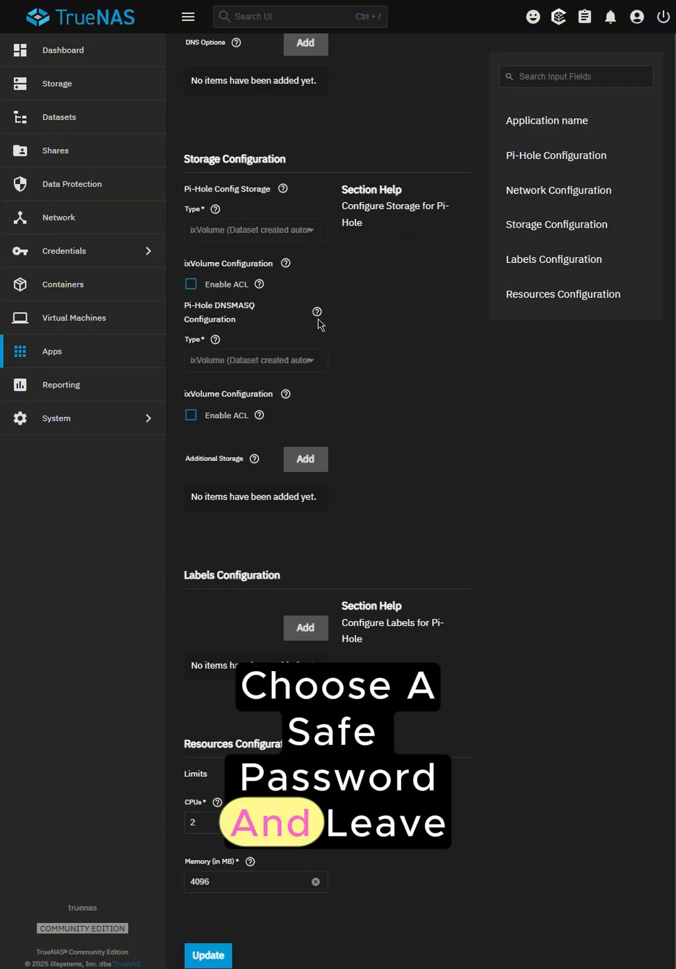
scroll("up", 3)
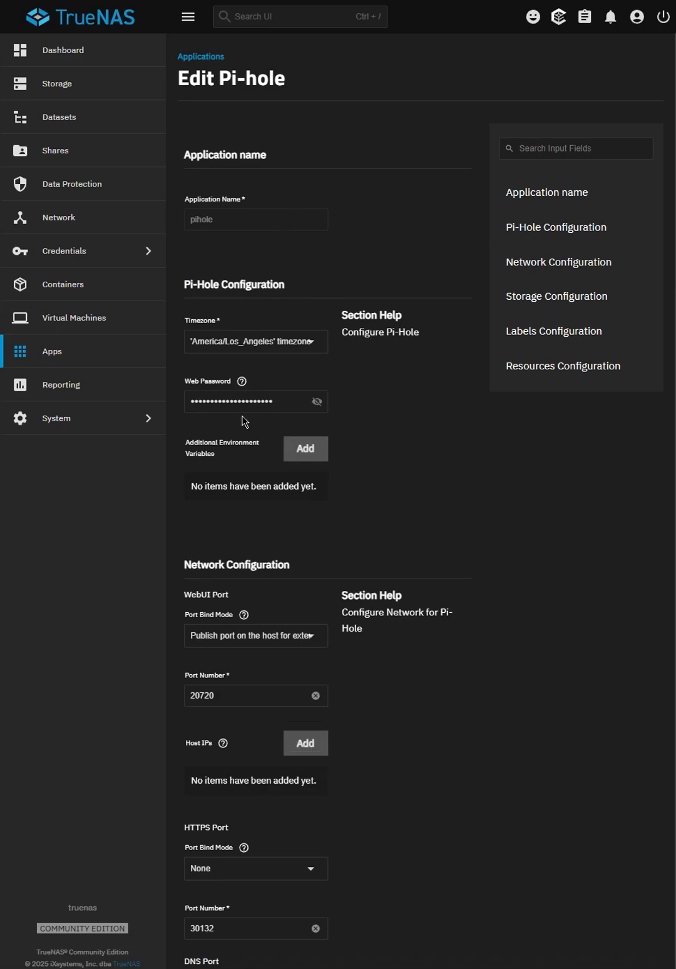
scroll("down", 3)
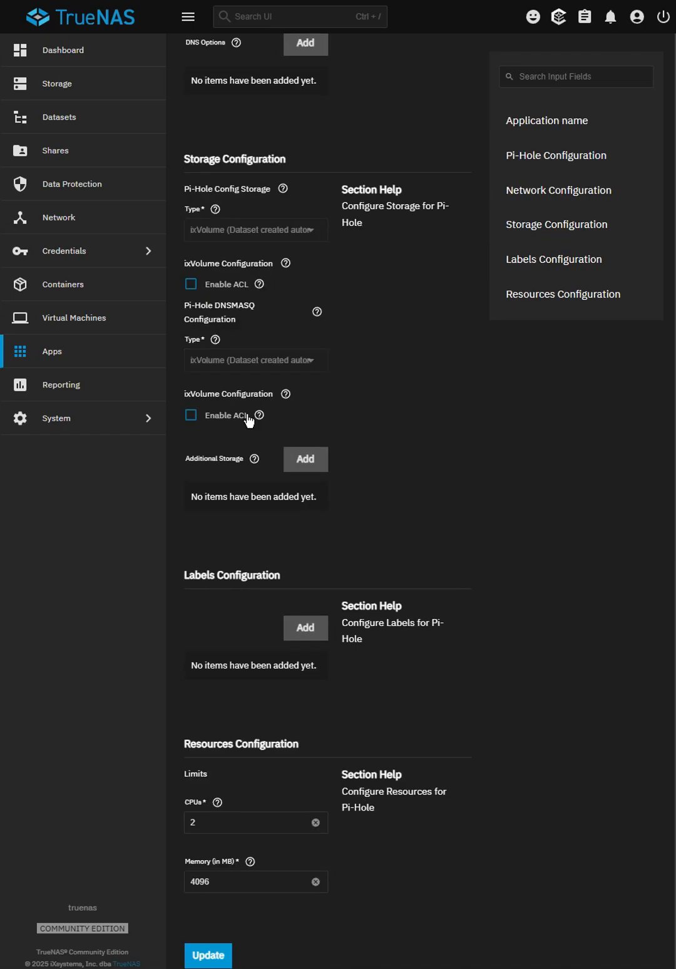
left_click(207, 953)
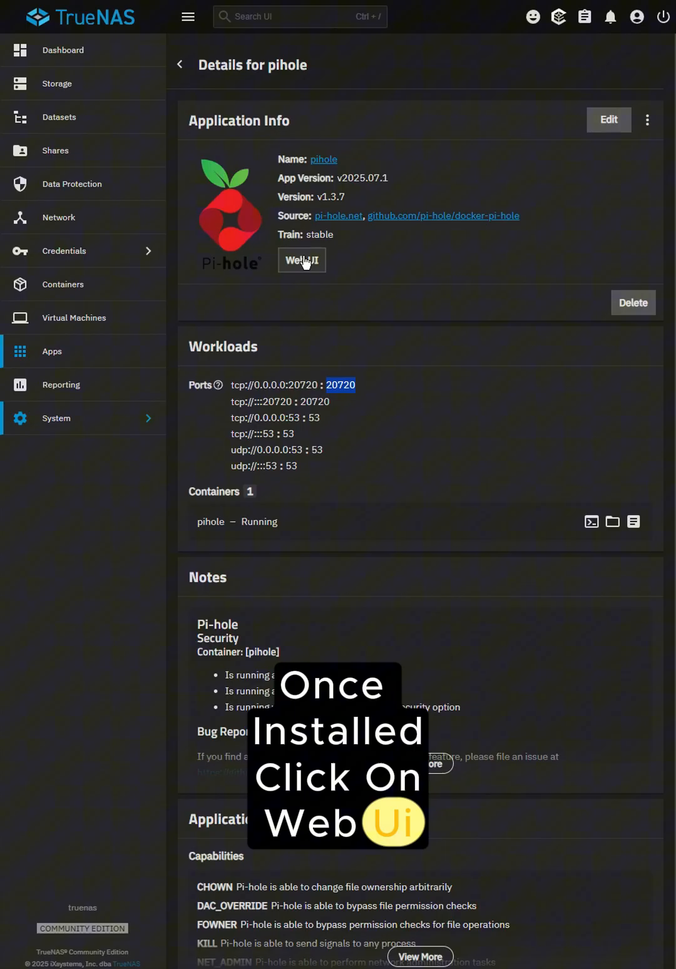
- Launch the Pi-hole Web UI from the app details page
left_click(301, 260)
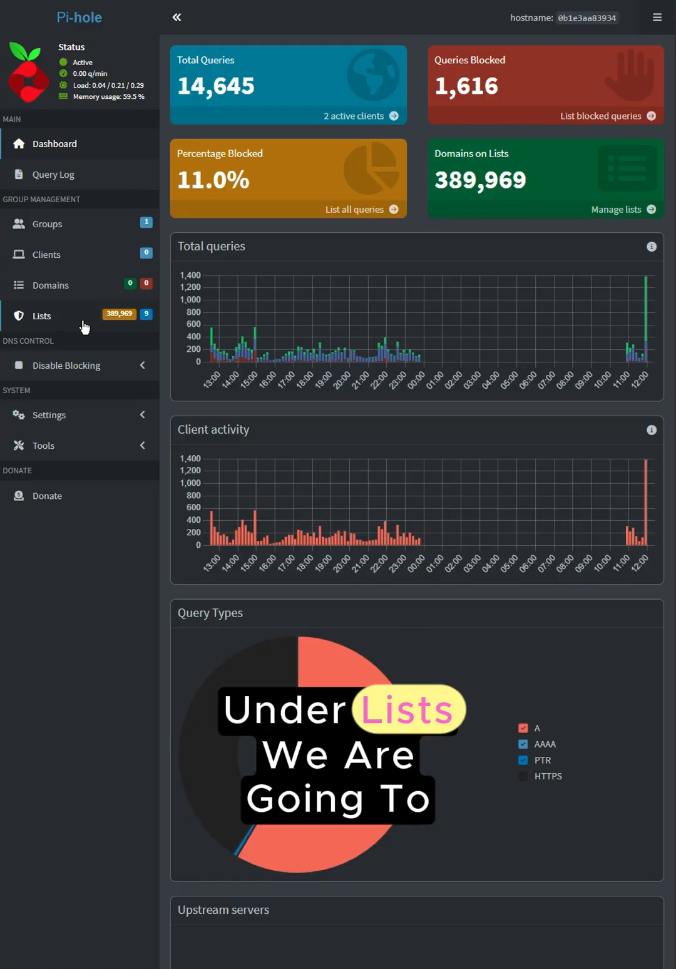
- Show Pi-hole's Lists page with the nine enabled subscribed blocklists
left_click(41, 315)
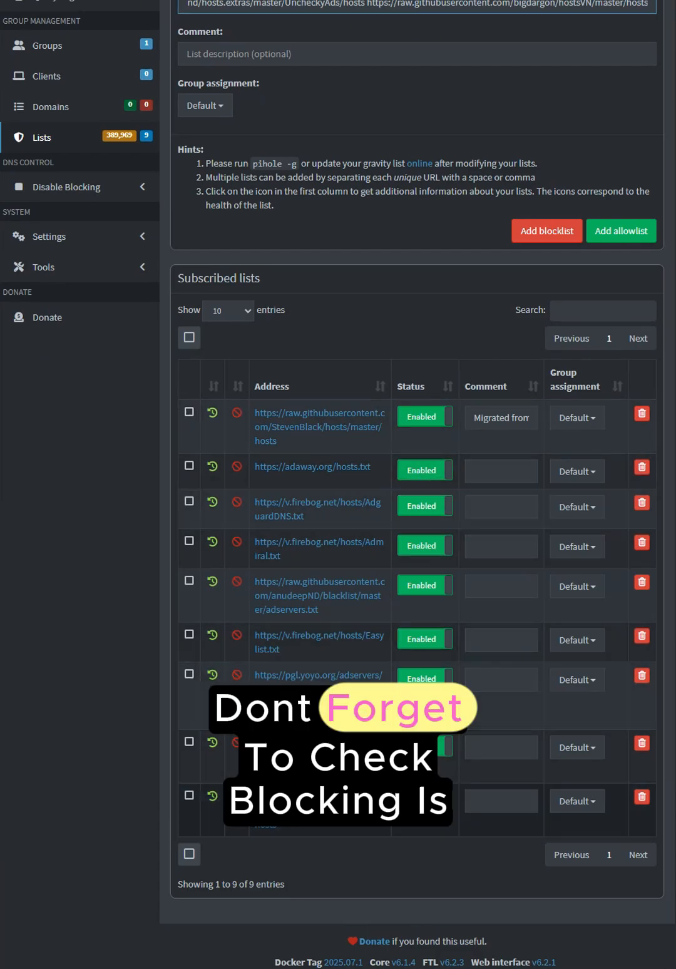
scroll("up", 3)
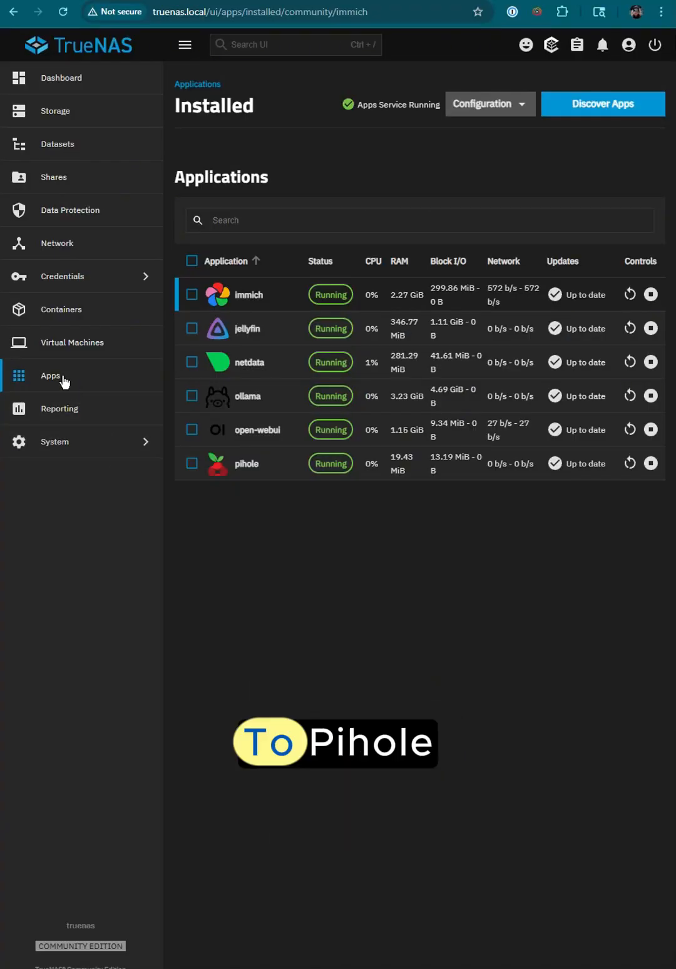
- Show the pihole app's details with its port 53 mappings in TrueNAS Apps
left_click(245, 463)
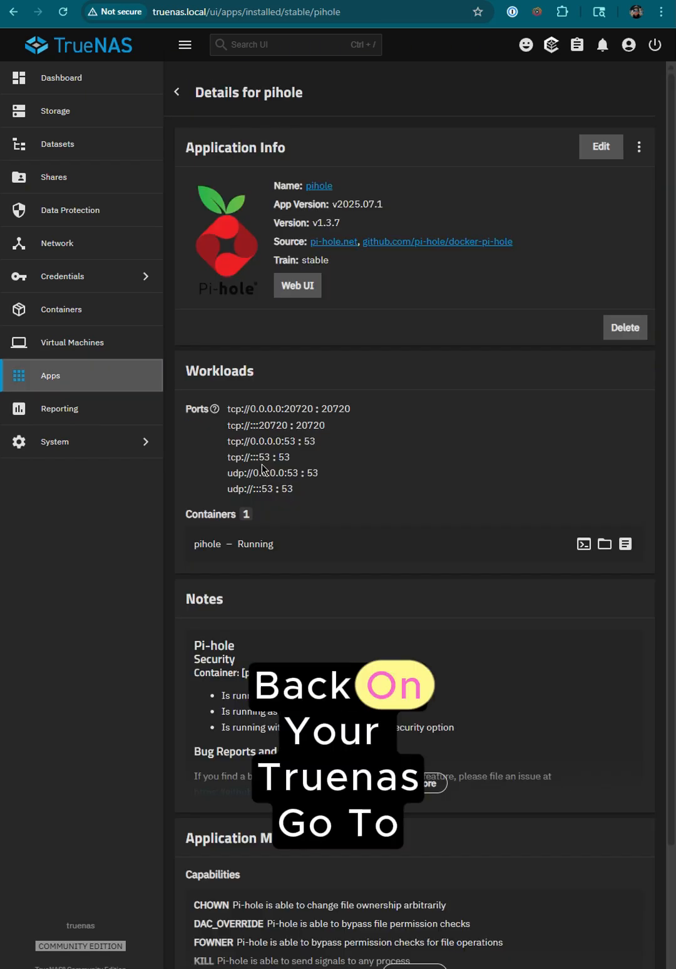
left_click(297, 285)
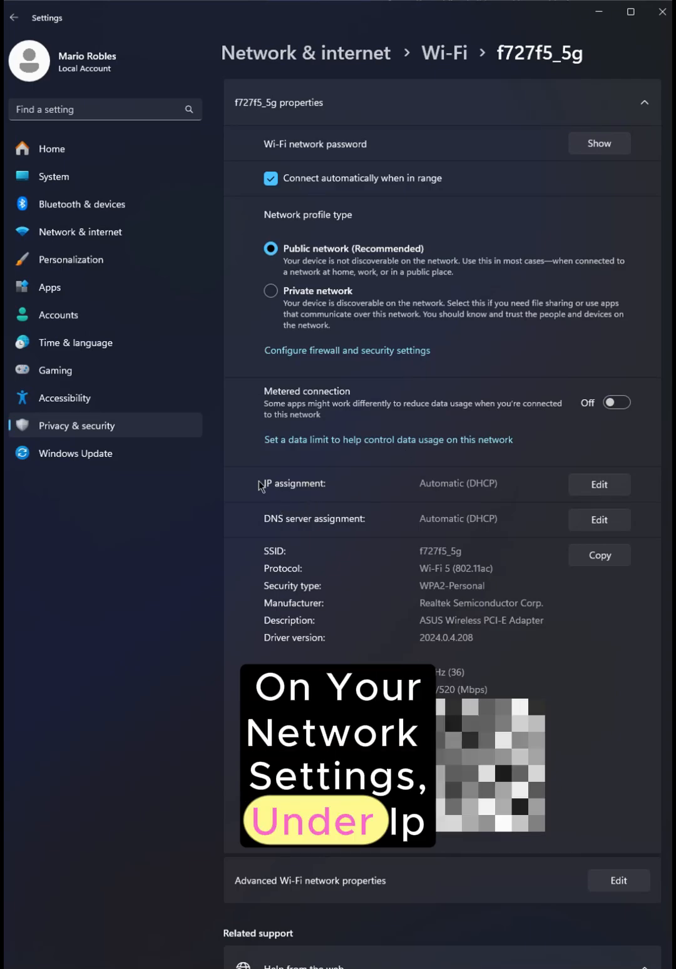
- Set Wi-Fi IP assignment to Manual, IPv4 on, preferred DNS 37.197.229.225
left_click(598, 483)
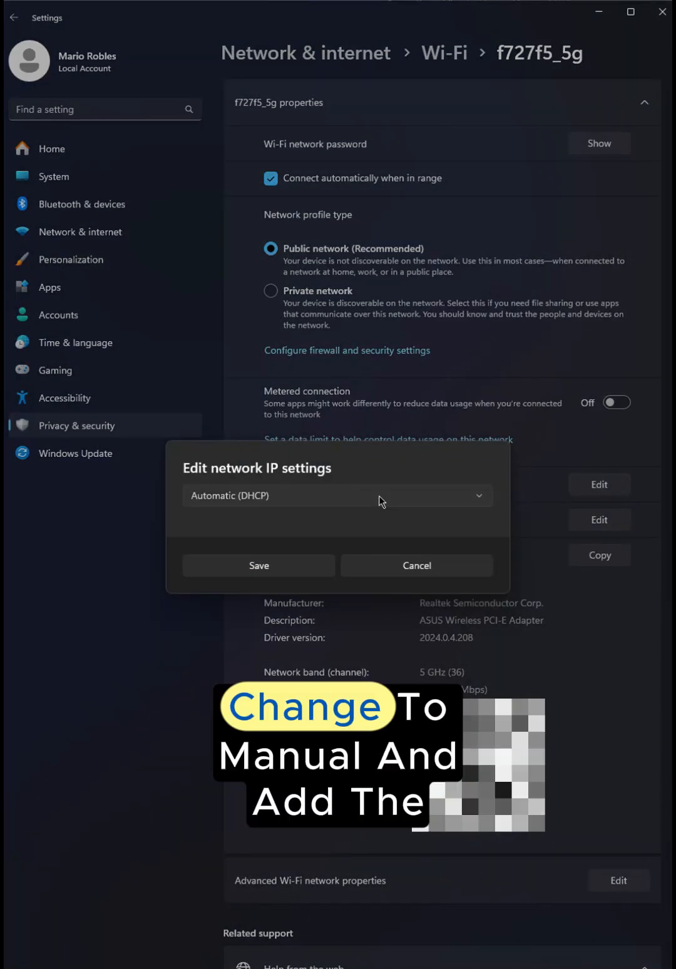
left_click(337, 494)
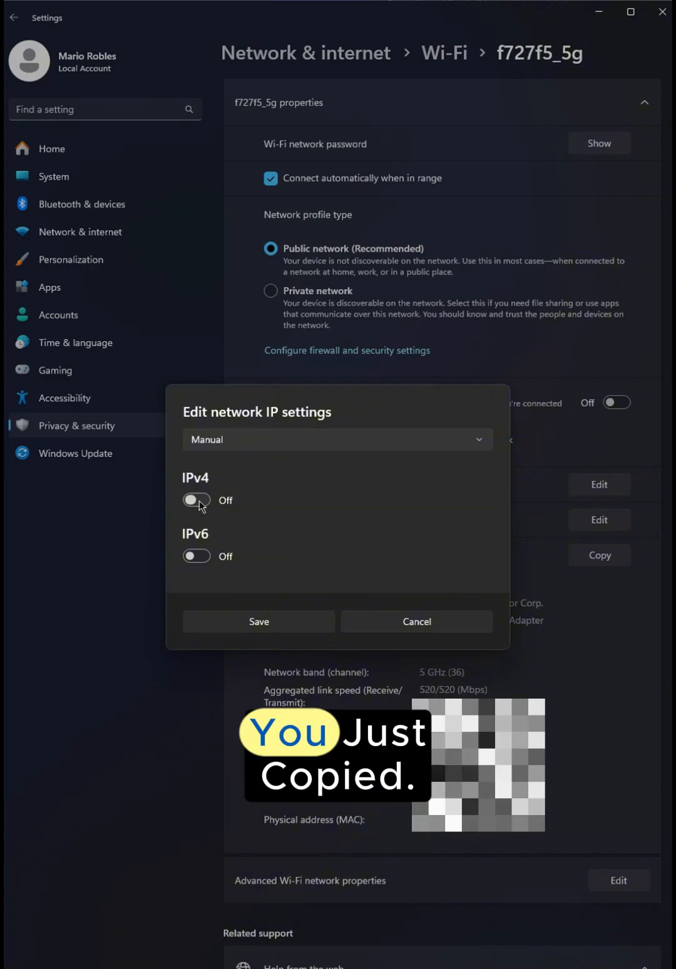
left_click(195, 499)
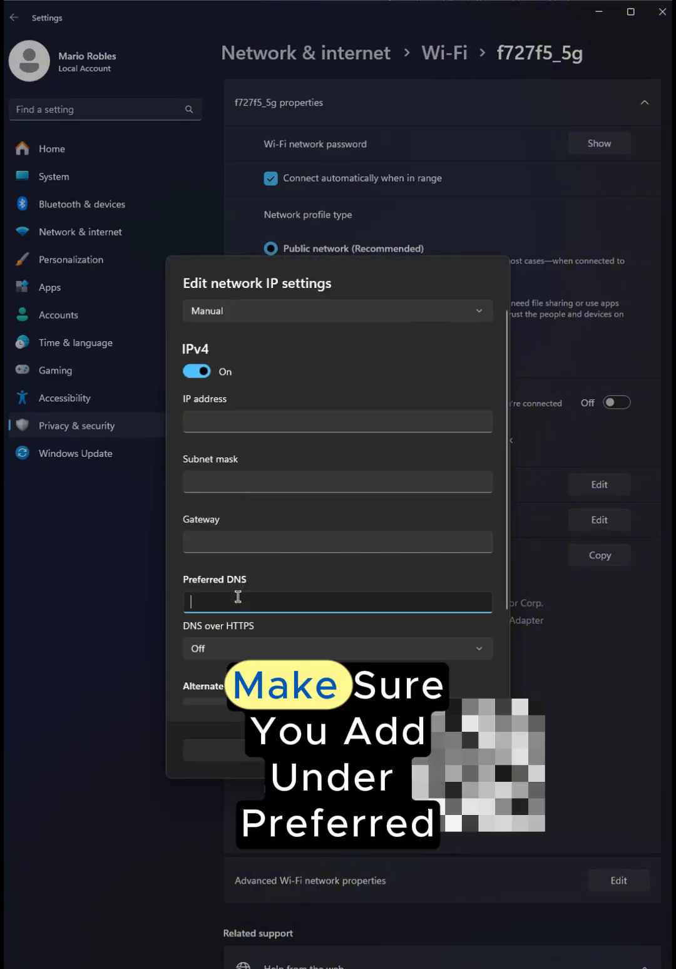
type("37.197.229.225")
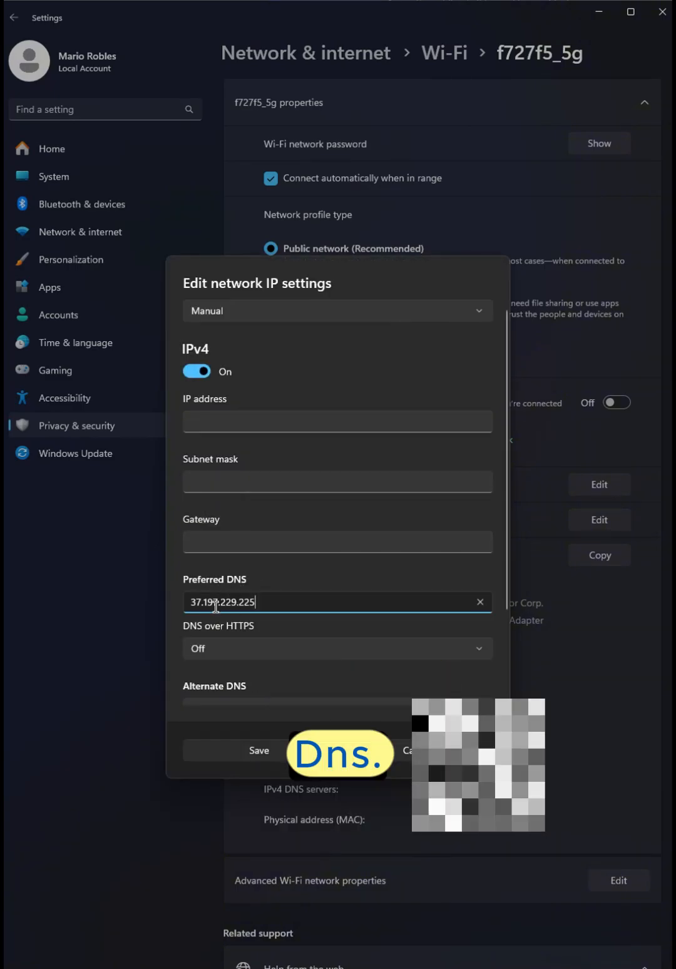
scroll("down", 3)
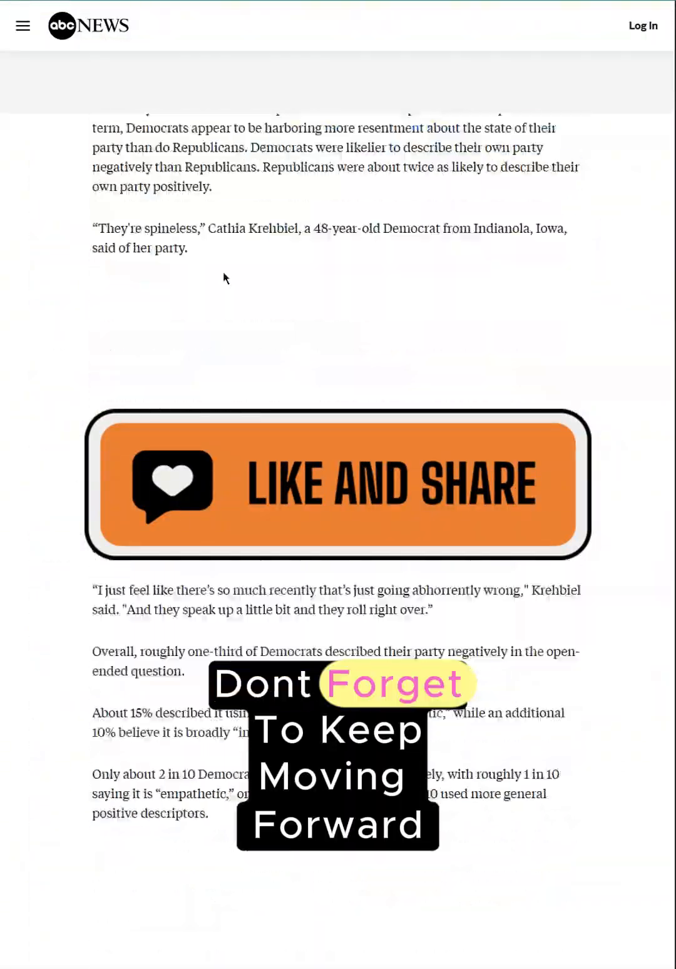
scroll("down", 3)
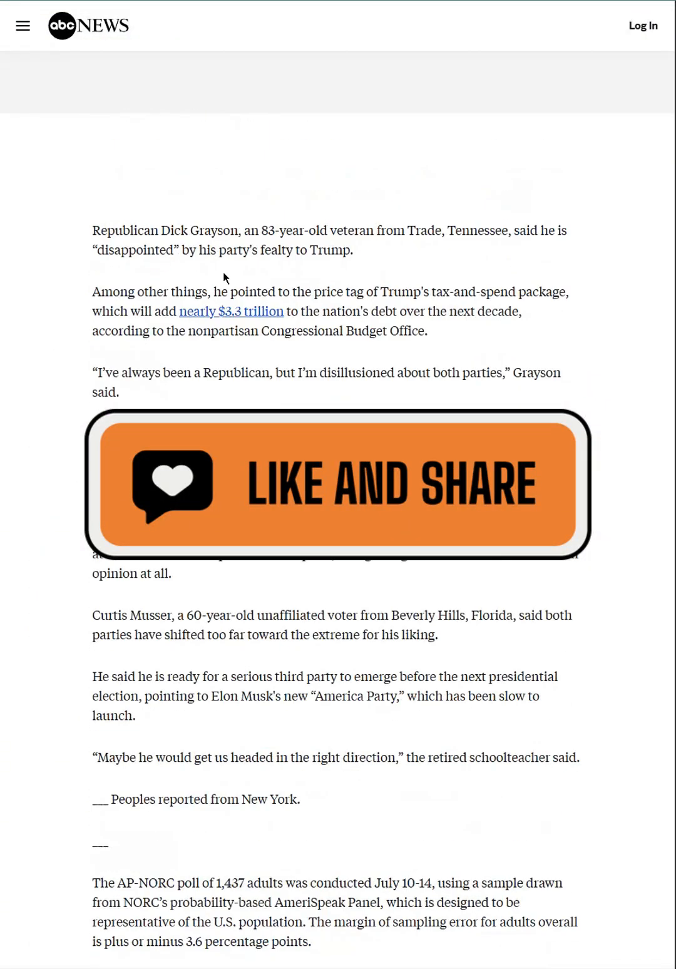